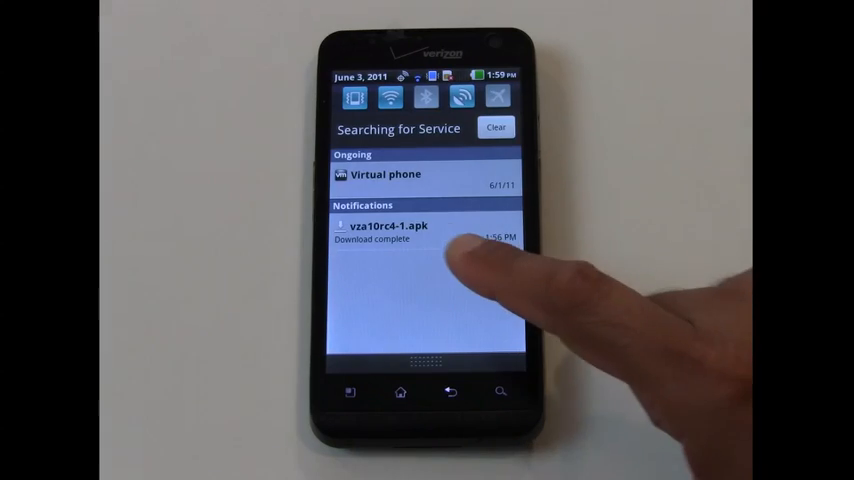
# Install vza10rc4-1.apk from its 'Download complete' notification
pyautogui.click(400, 231)
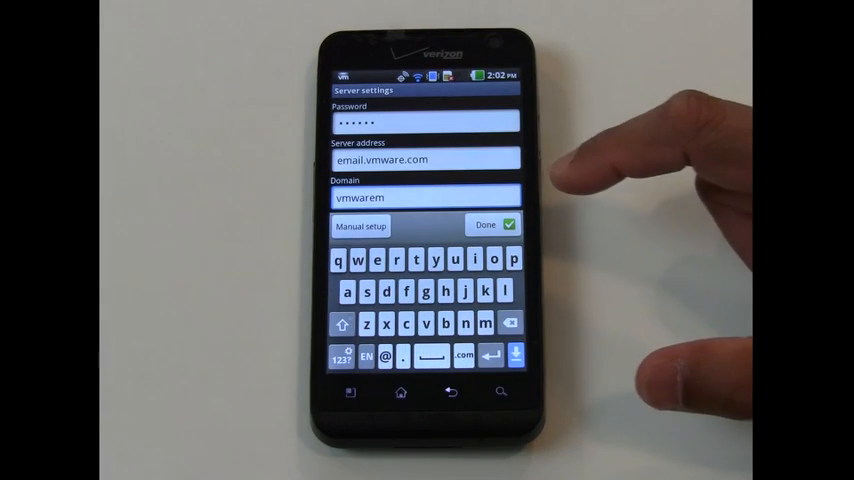
# Confirm the server settings, accept remote security administration, and activate Zimbra as device administrator
pyautogui.click(497, 224)
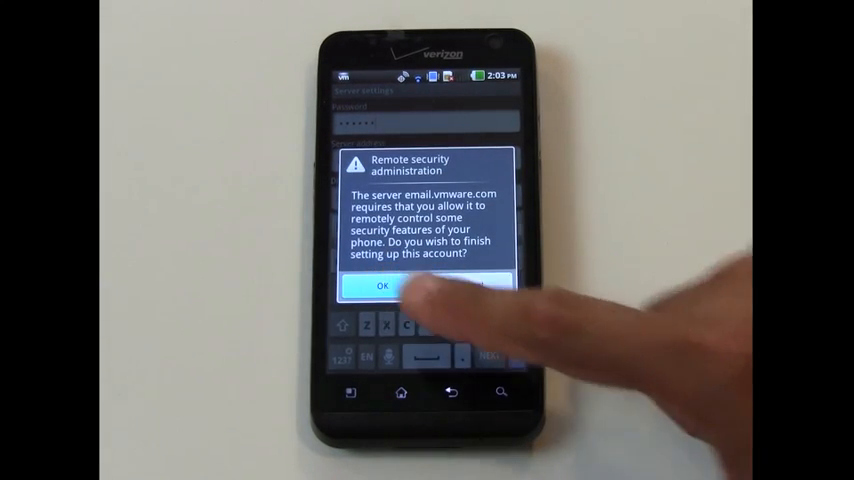
pyautogui.click(381, 288)
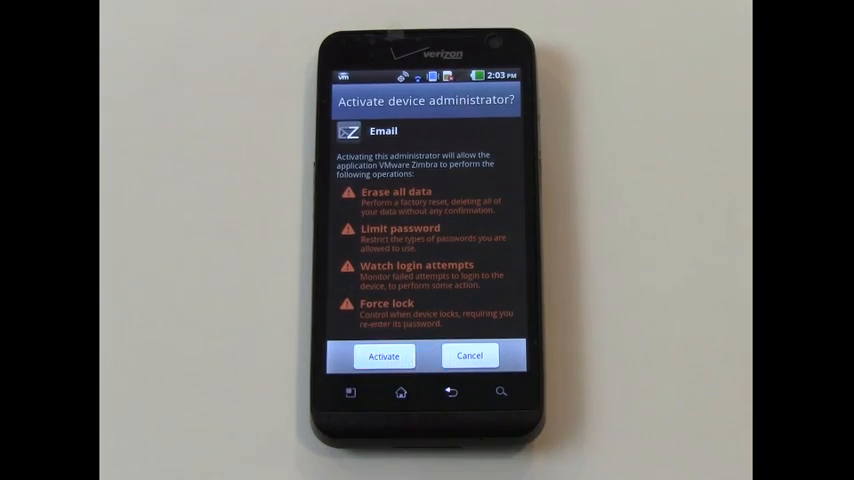
pyautogui.click(383, 355)
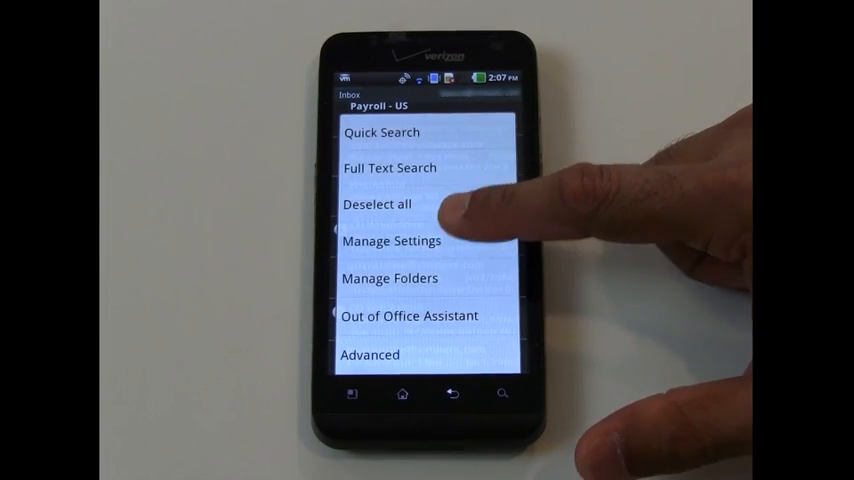
# Open Manage Settings for the account and review the General mail settings
pyautogui.click(392, 240)
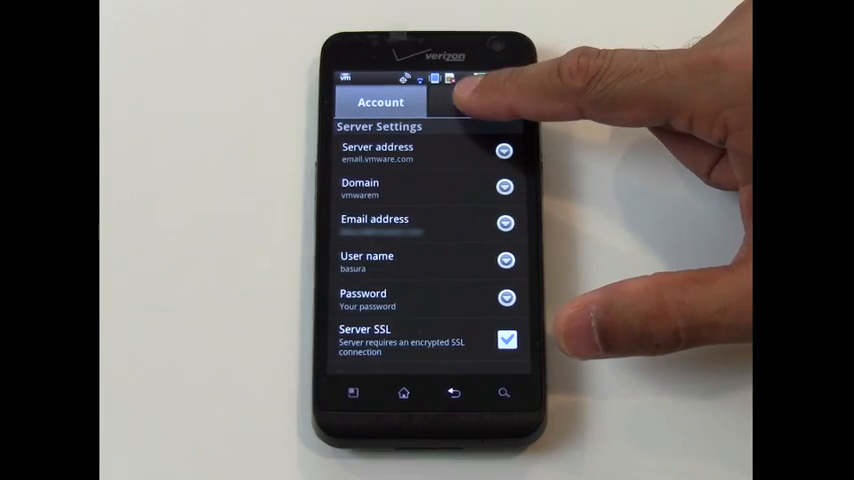
pyautogui.click(475, 103)
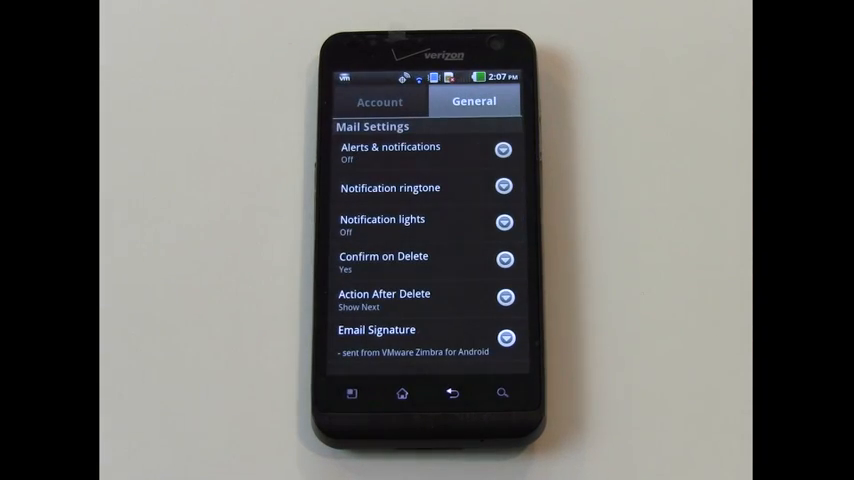
pyautogui.click(389, 152)
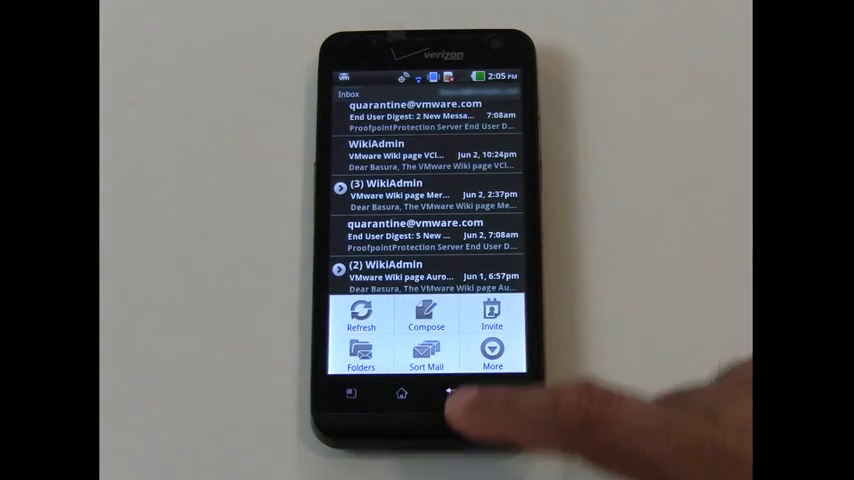
# Expand the three-message WikiAdmin conversation, then open Inbox(15) from the folder list
pyautogui.click(424, 320)
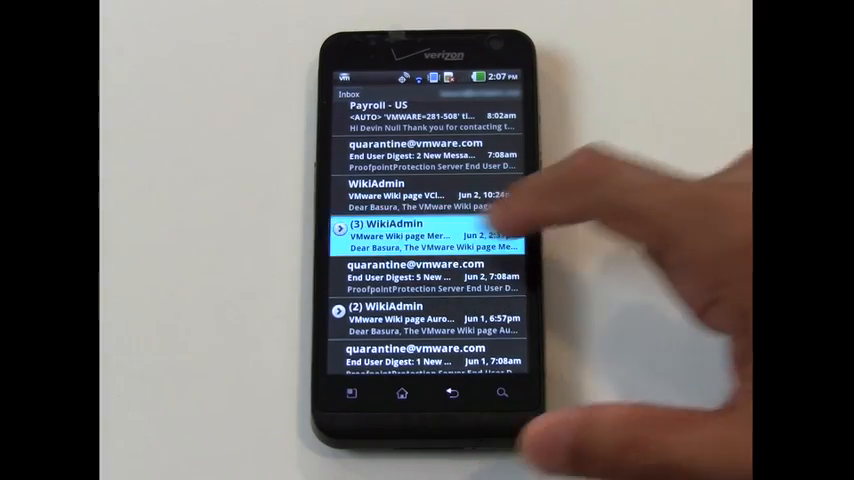
pyautogui.click(410, 232)
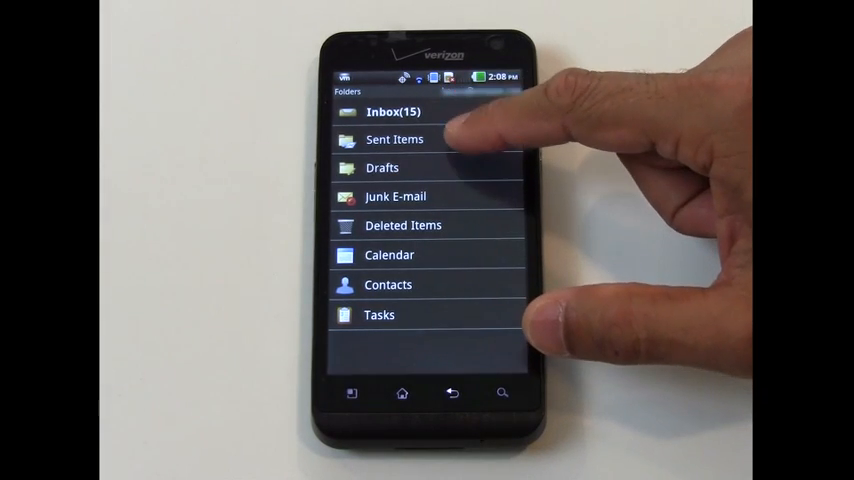
pyautogui.click(394, 139)
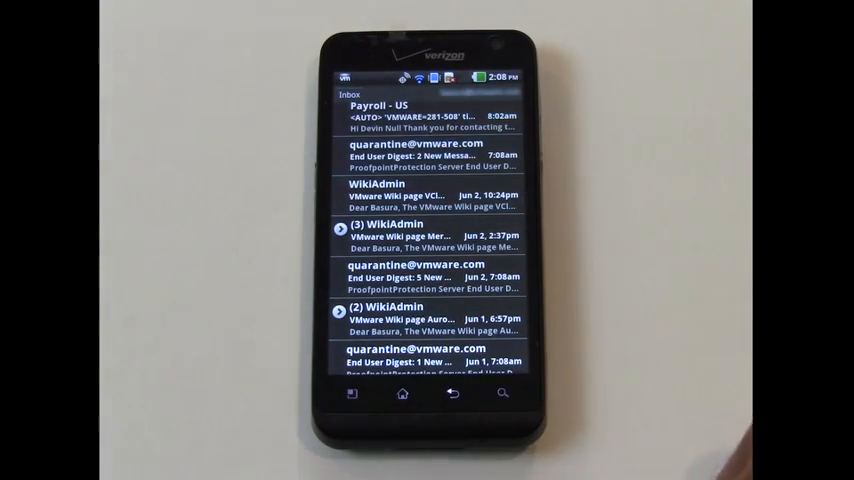
# Open the quarantine 'End User Digest: 2 New Messages' email and scroll through it
pyautogui.click(418, 160)
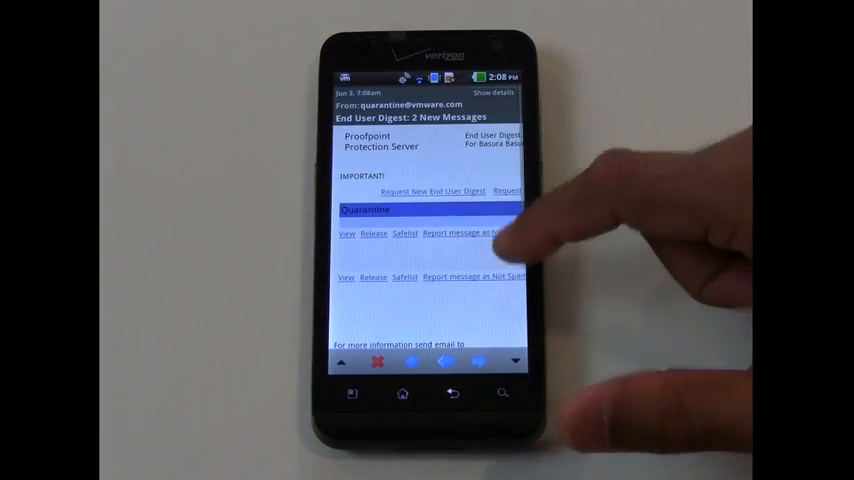
pyautogui.scroll(-3)
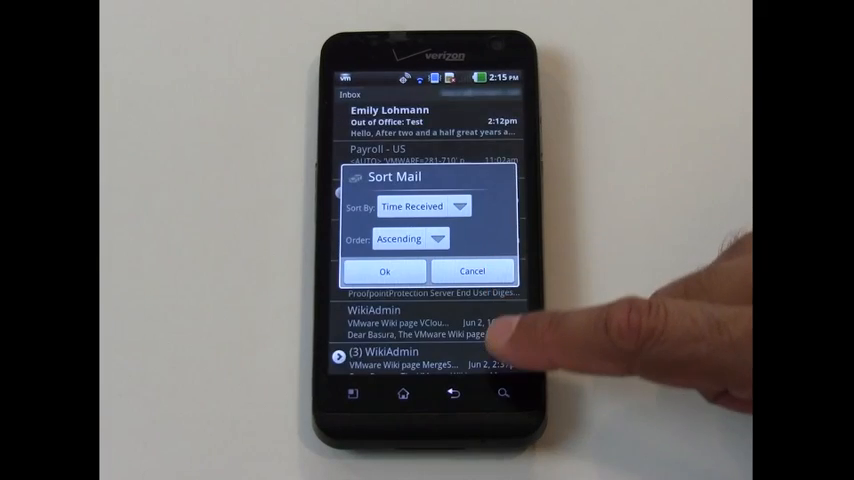
# Sort inbox mail by Time Received, ascending
pyautogui.click(386, 271)
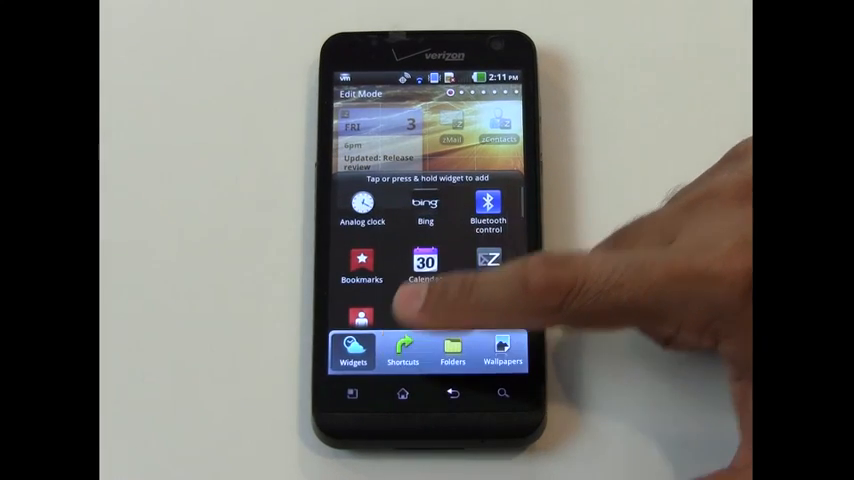
# Place a zCalendar shortcut on the home screen and launch the calendar from it
pyautogui.click(402, 351)
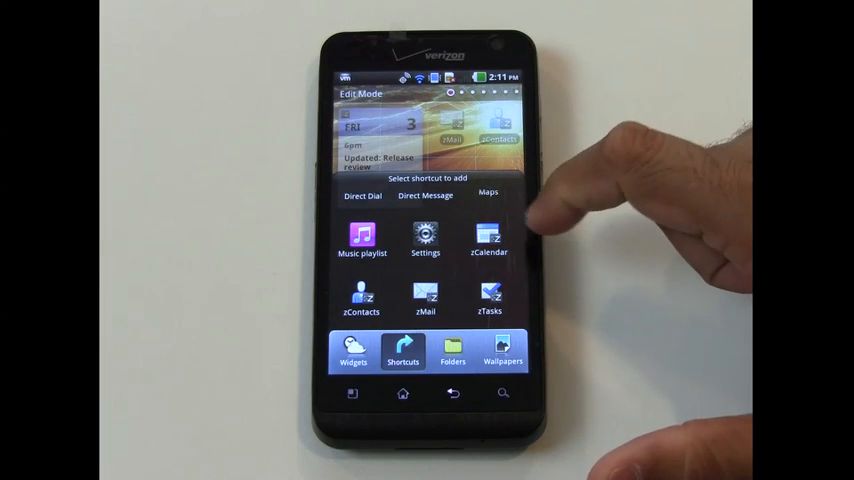
pyautogui.click(498, 240)
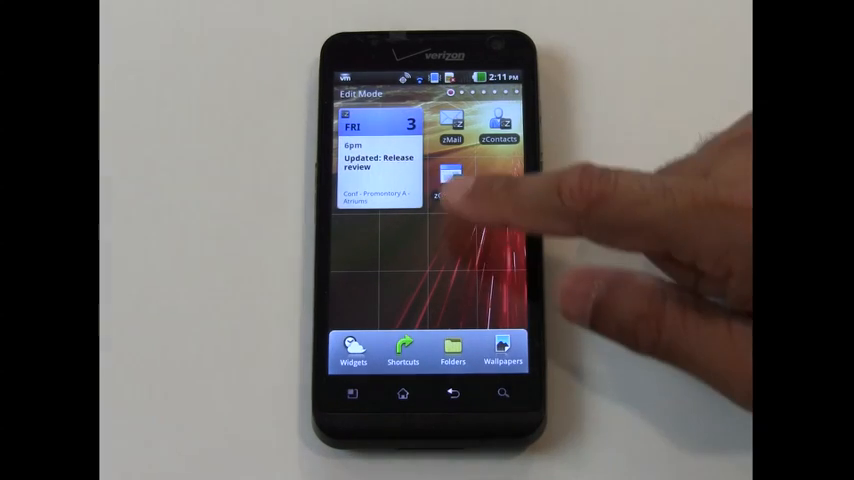
pyautogui.click(378, 155)
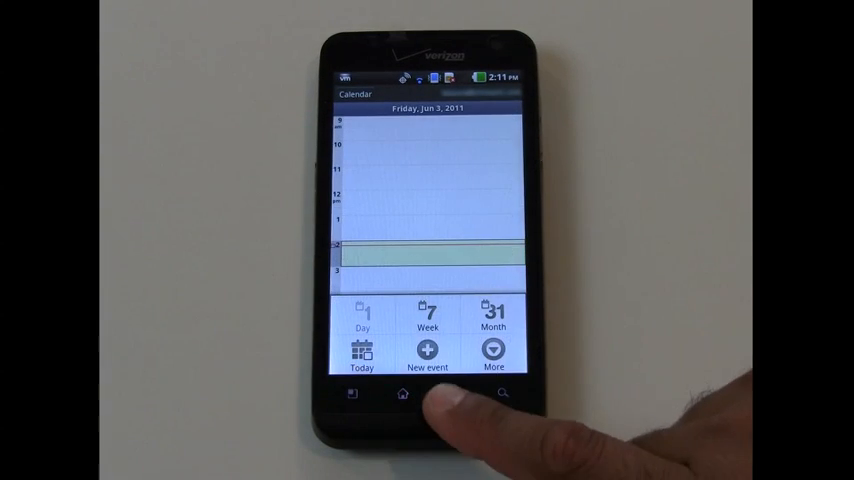
# Create and save the 'Test' event at 4:00–5:00 PM on June 3, 2011, then go home
pyautogui.click(427, 356)
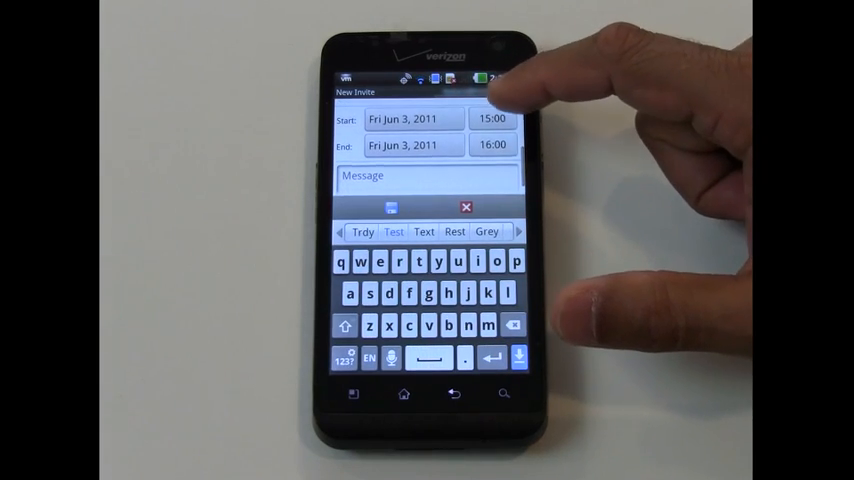
pyautogui.click(492, 118)
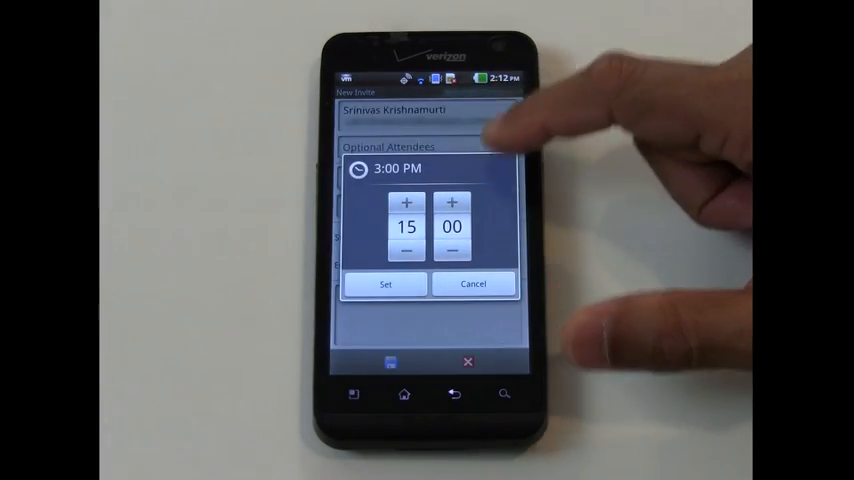
pyautogui.click(403, 203)
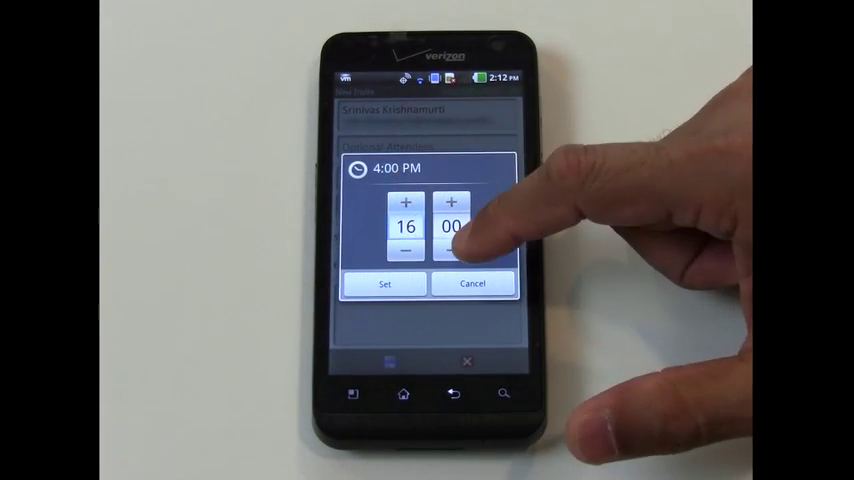
pyautogui.click(383, 282)
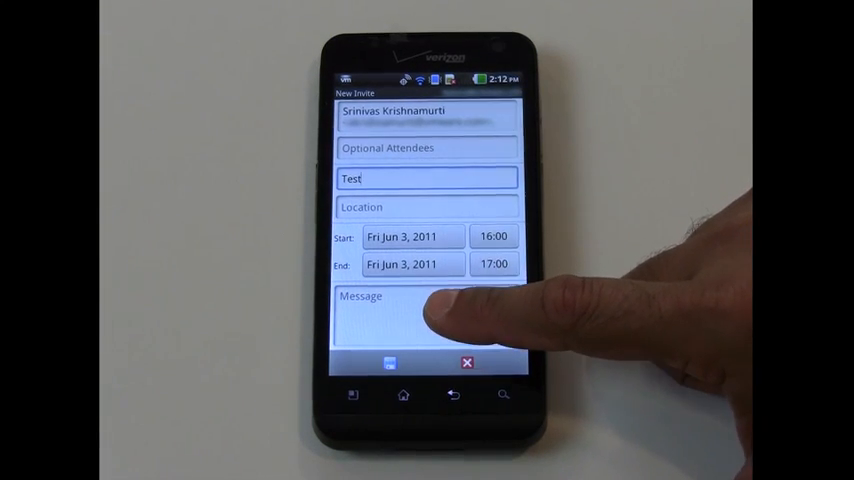
pyautogui.click(410, 310)
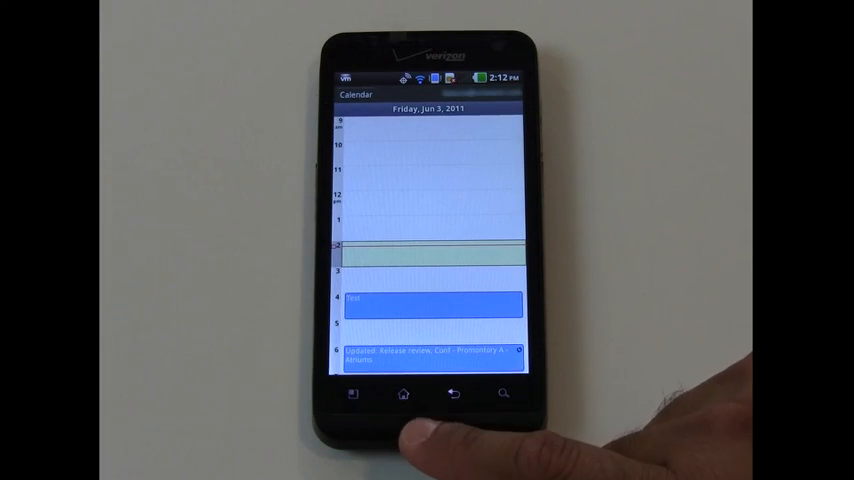
pyautogui.click(431, 303)
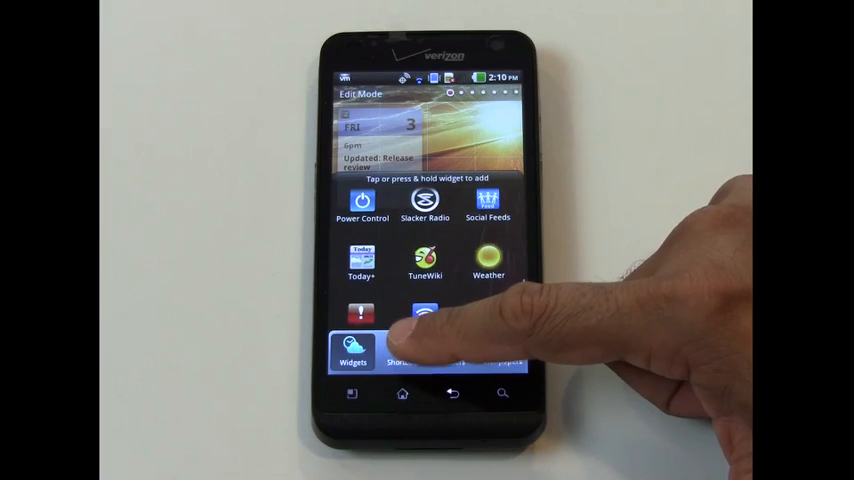
pyautogui.click(401, 352)
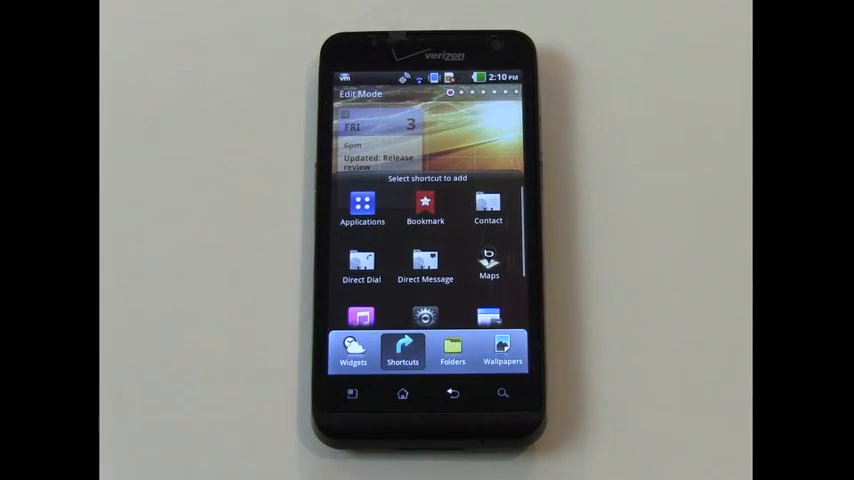
pyautogui.scroll(-3)
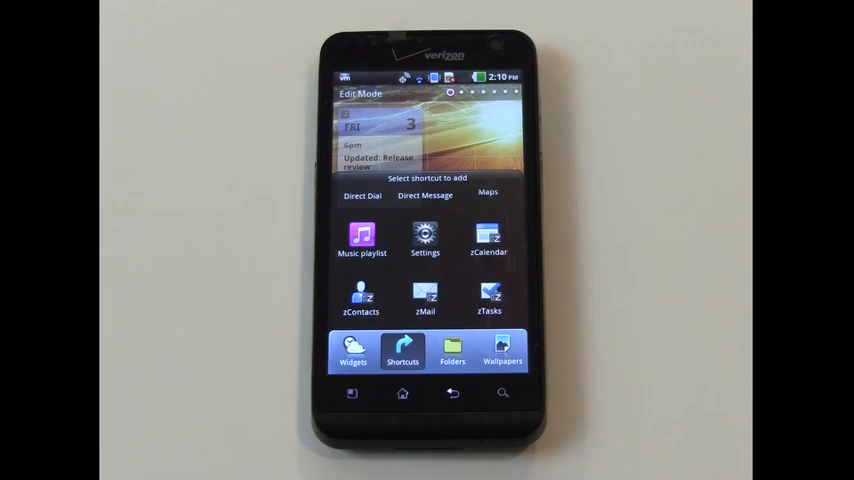
pyautogui.click(424, 302)
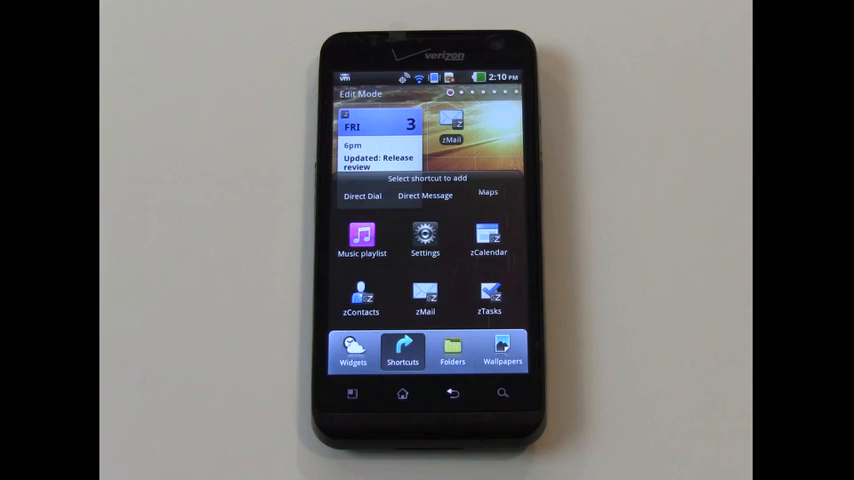
pyautogui.click(359, 302)
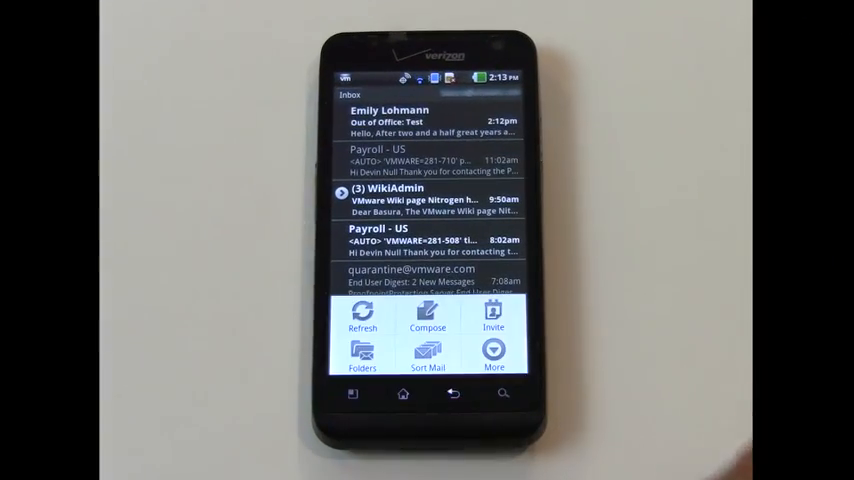
# Show the extended inbox options like Manage Settings and Out of Office Assistant
pyautogui.click(495, 351)
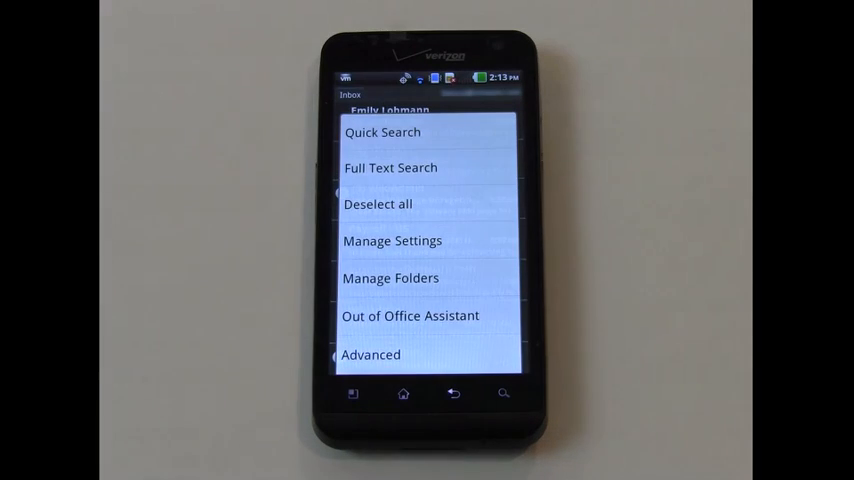